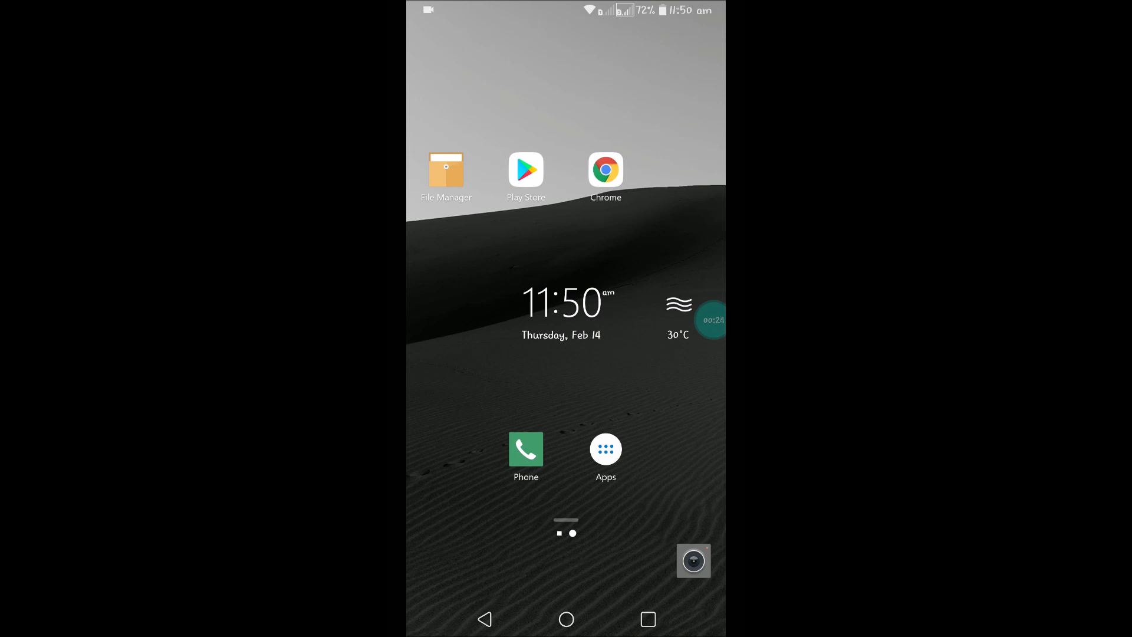
Step: Launch Google Chrome from the Android home screen
{"action": "left_click", "coordinate": [605, 448]}
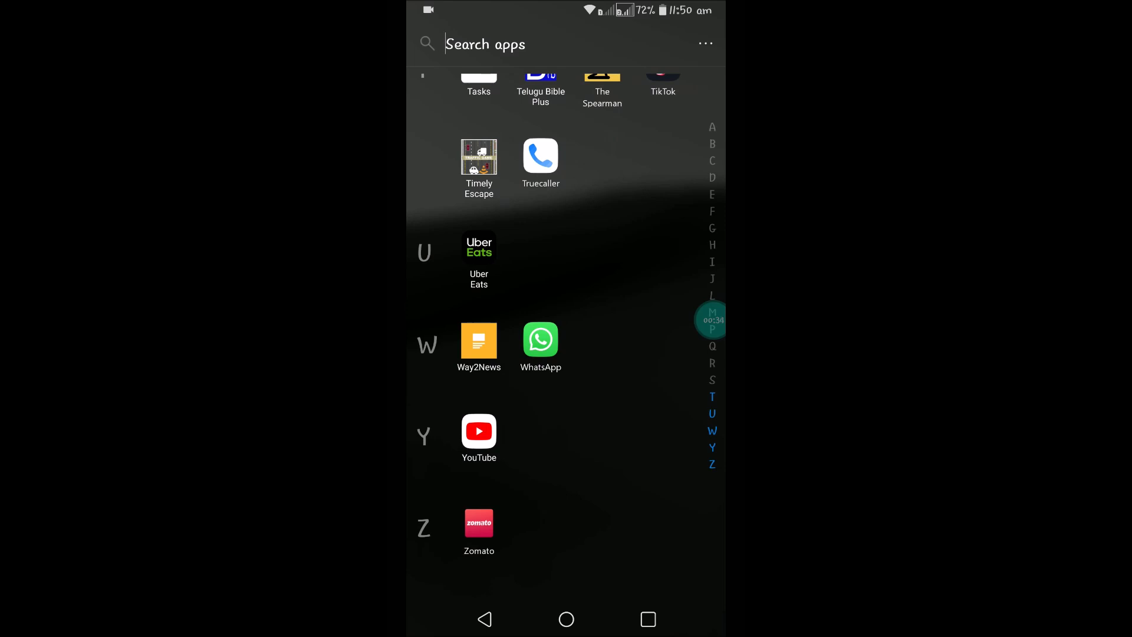
{"action": "left_click", "coordinate": [566, 618]}
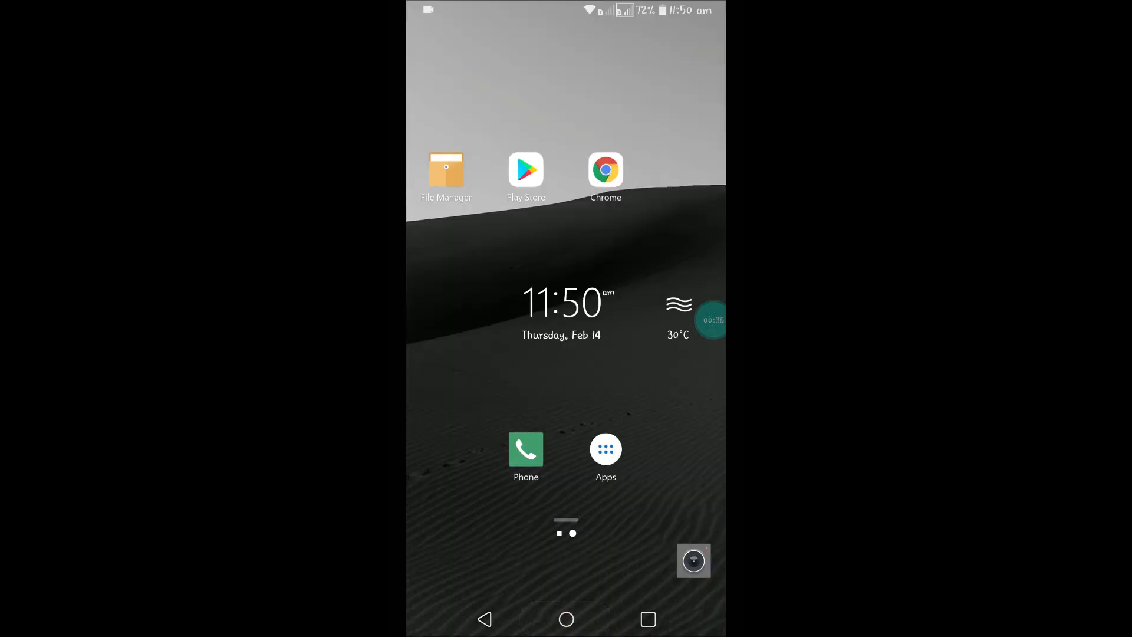
{"action": "left_click", "coordinate": [605, 170]}
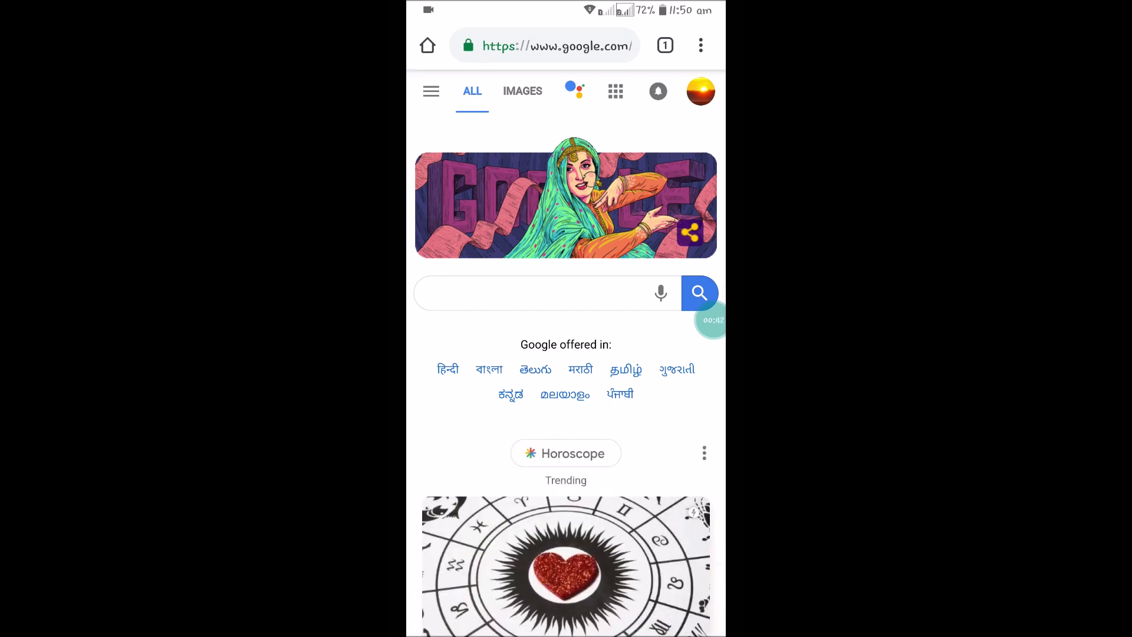
Step: Open YouTube from Chrome's suggested sites, then enter youtube.com as the address
{"action": "left_click", "coordinate": [555, 46]}
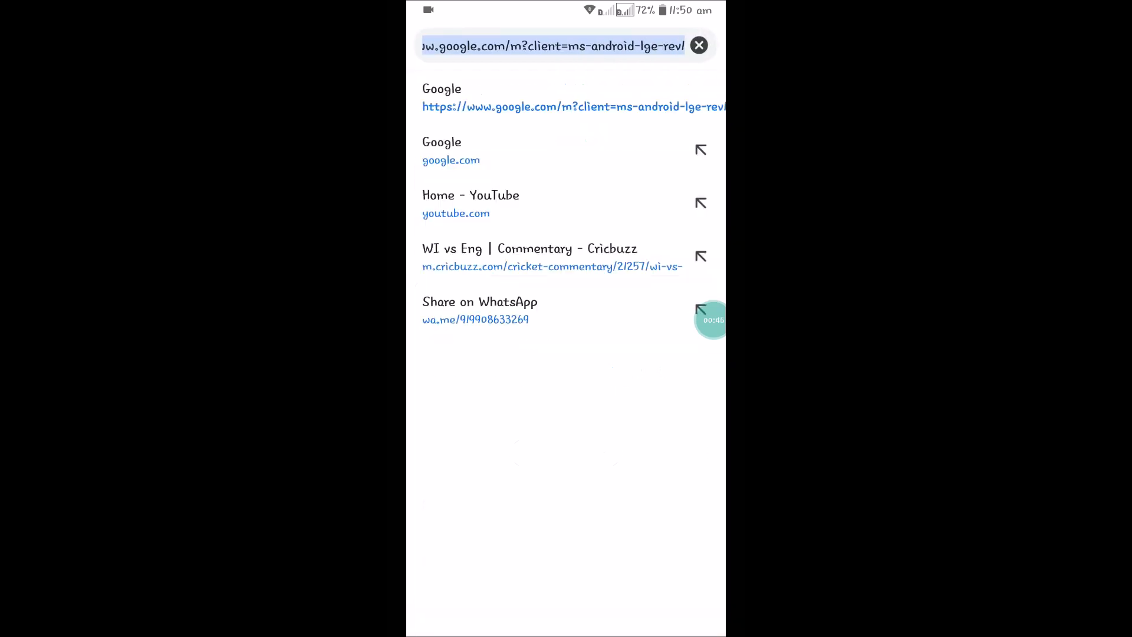
{"action": "left_click", "coordinate": [470, 203]}
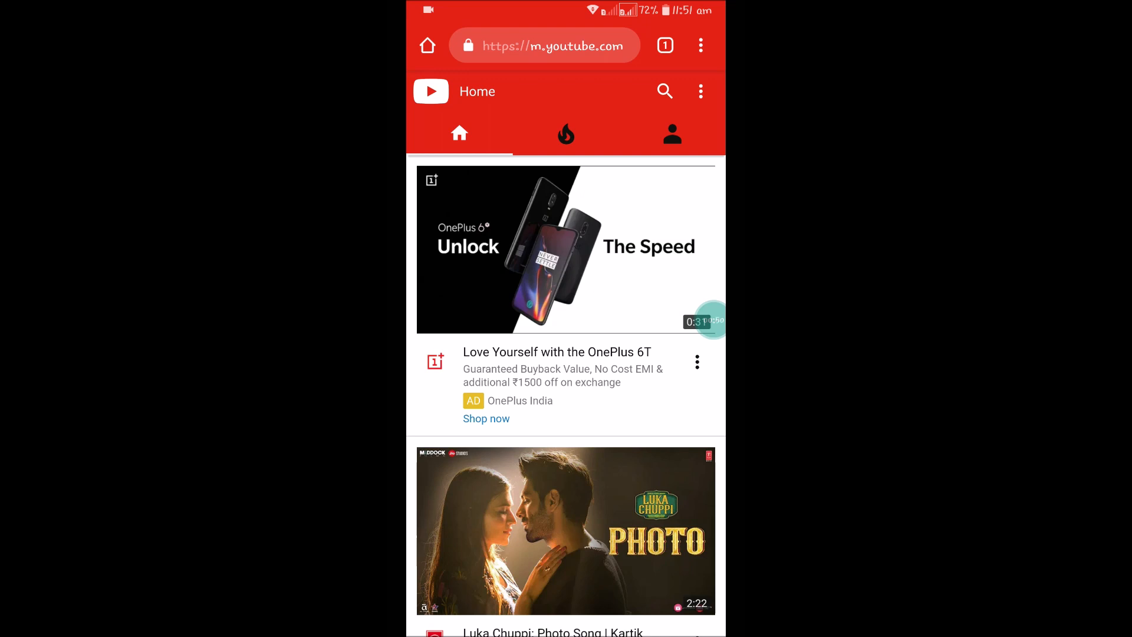
{"action": "left_click", "coordinate": [699, 46]}
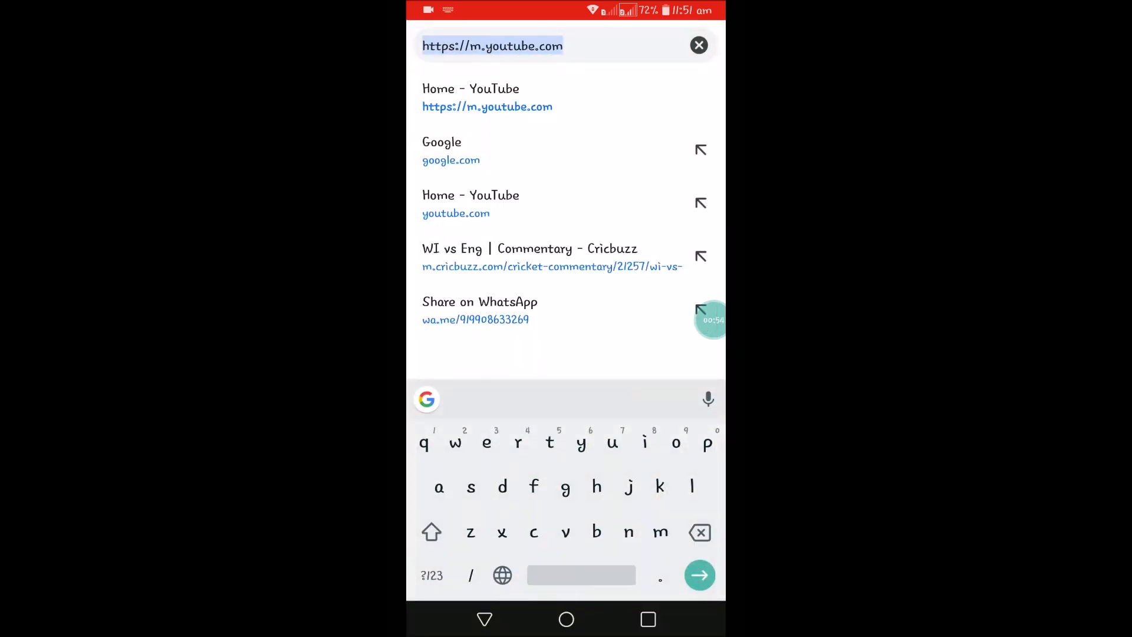
{"action": "type", "text": "youtube.com"}
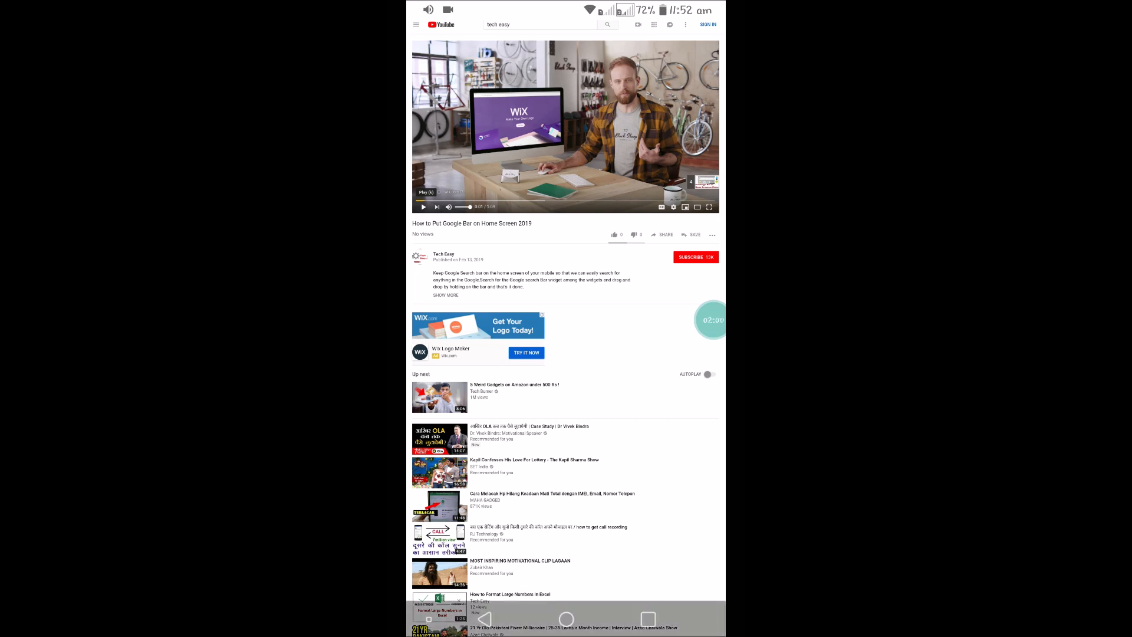
Step: Leave Chrome for the home screen and launch WhatsApp from the app drawer
{"action": "left_click", "coordinate": [565, 618]}
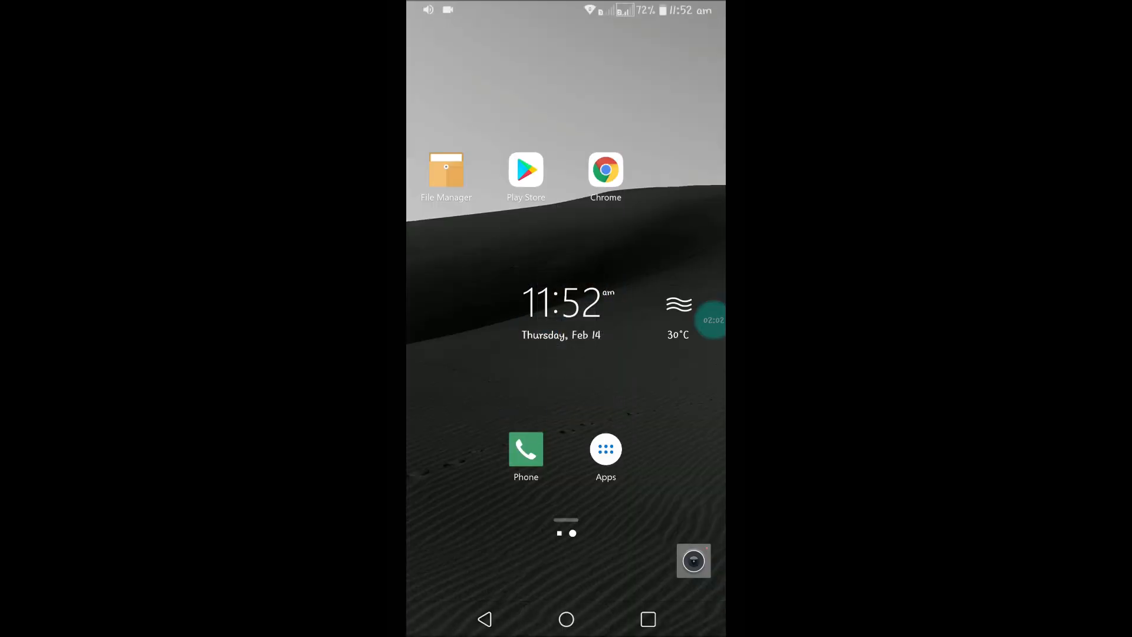
{"action": "scroll", "scroll_direction": "down", "scroll_amount": 3}
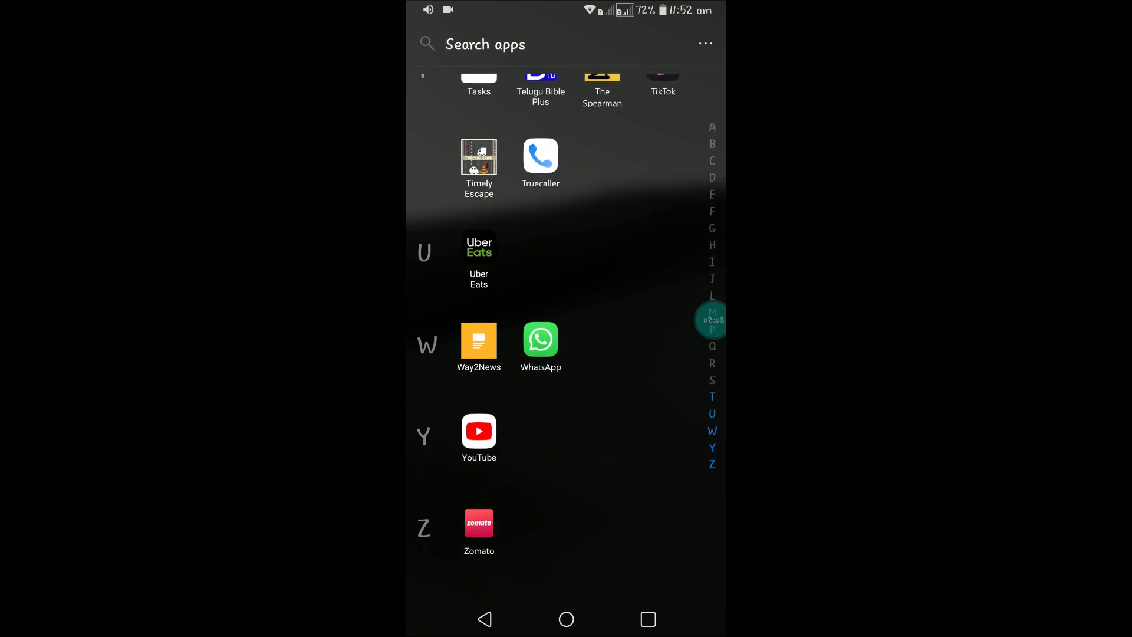
{"action": "left_click", "coordinate": [540, 338]}
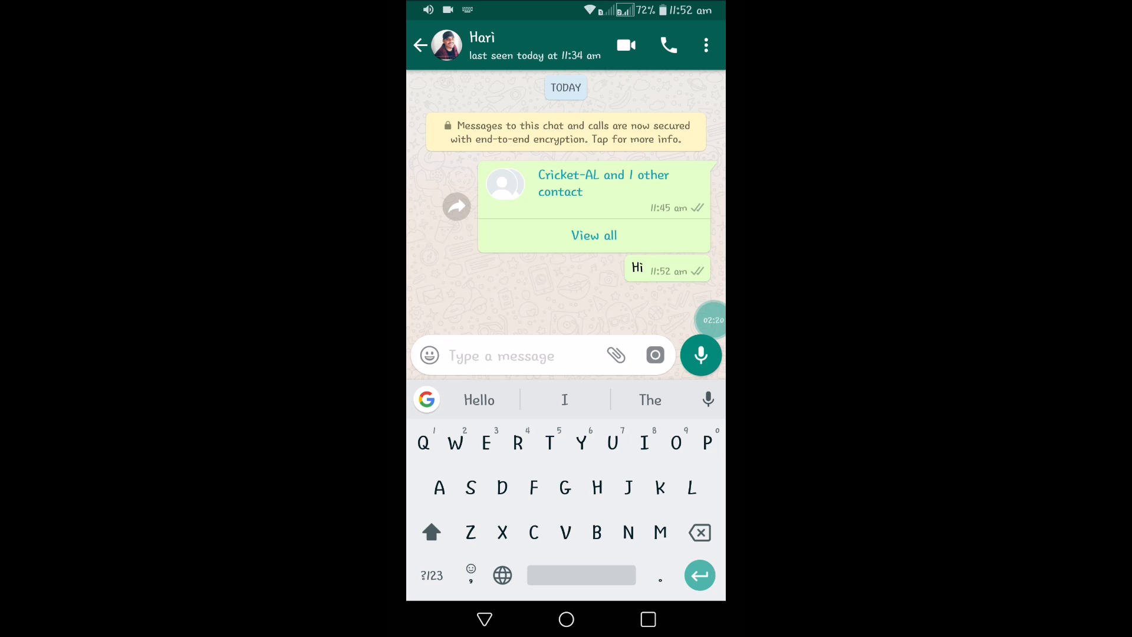
Step: Leave WhatsApp after sending 'Hi' and return to the Android home screen
{"action": "left_click", "coordinate": [565, 618]}
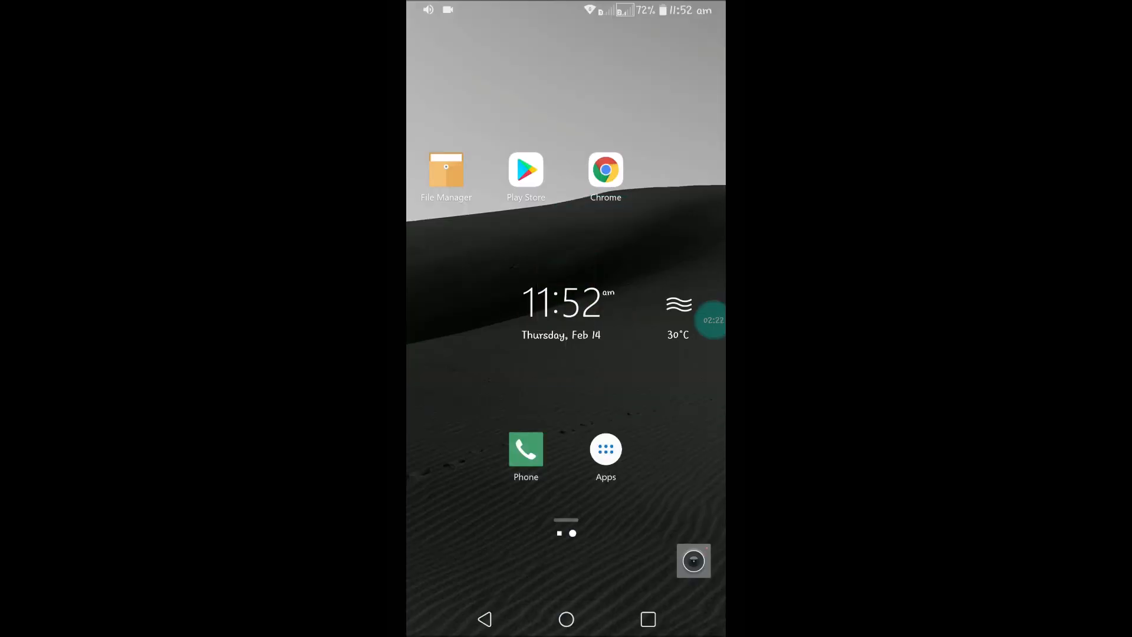
Step: Pull down from the top of the screen to get back to Chrome's YouTube video page
{"action": "left_click_drag", "start_coordinate": [566, 11], "coordinate": [566, 289]}
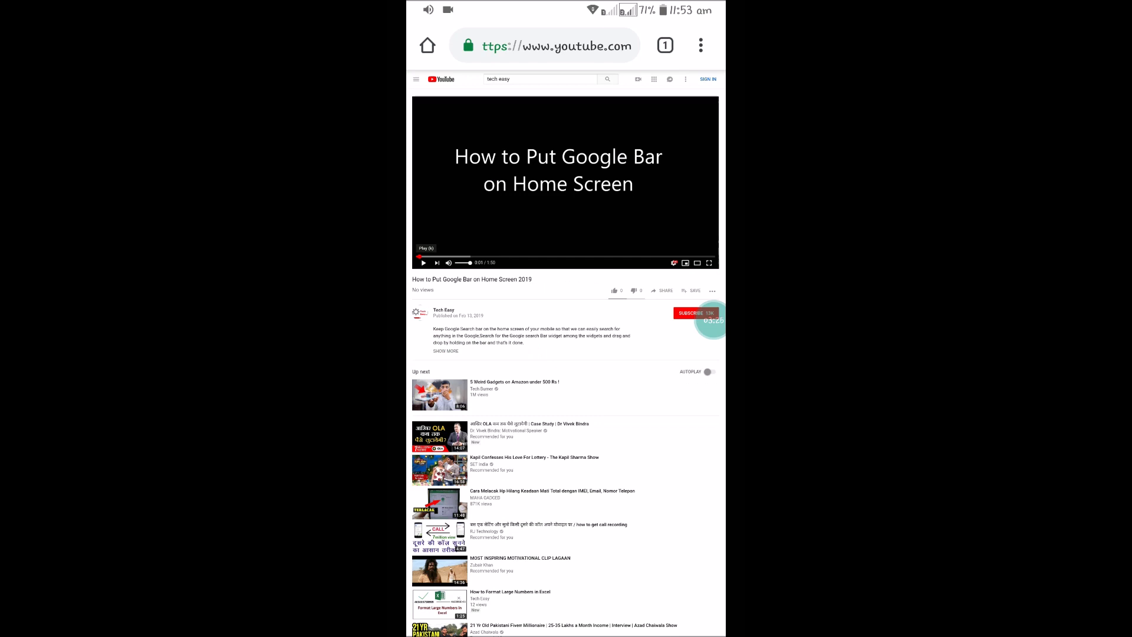
Step: Set the YouTube video to loop from the player's menu, then go to the home screen
{"action": "right_click", "coordinate": [556, 203]}
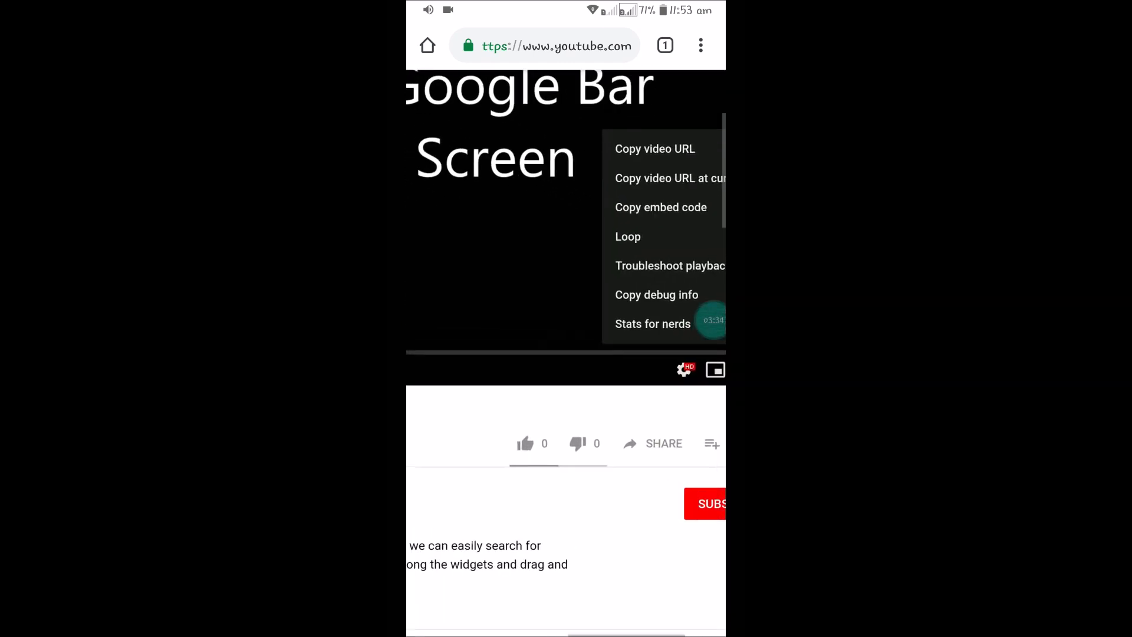
{"action": "left_click", "coordinate": [566, 618]}
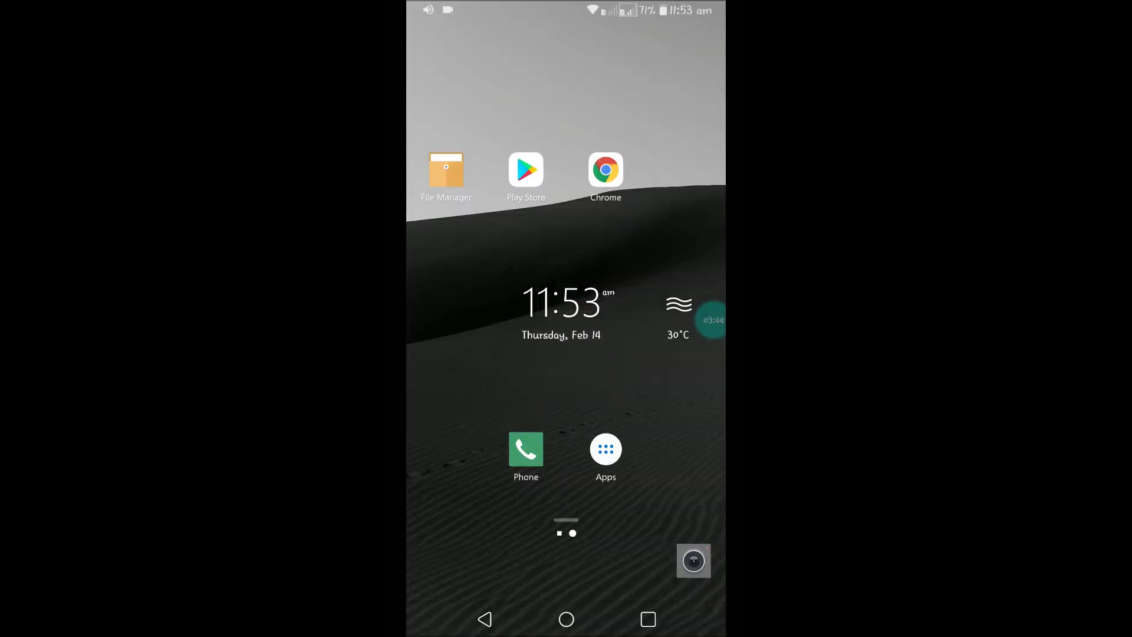